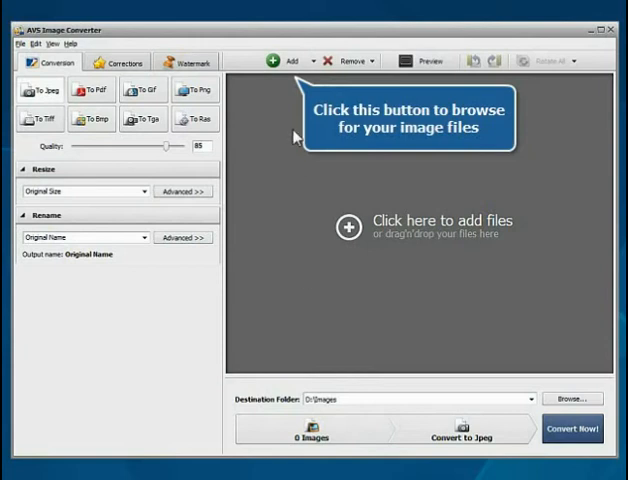
- Add all fifteen photos from the Images2 folder to the conversion list
left_click(285, 60)
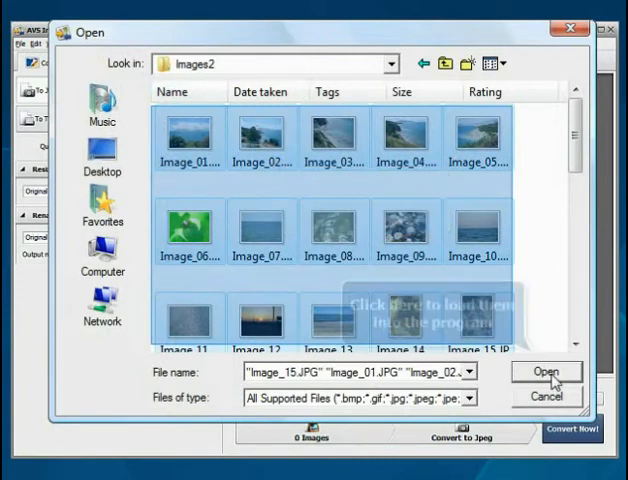
left_click(545, 372)
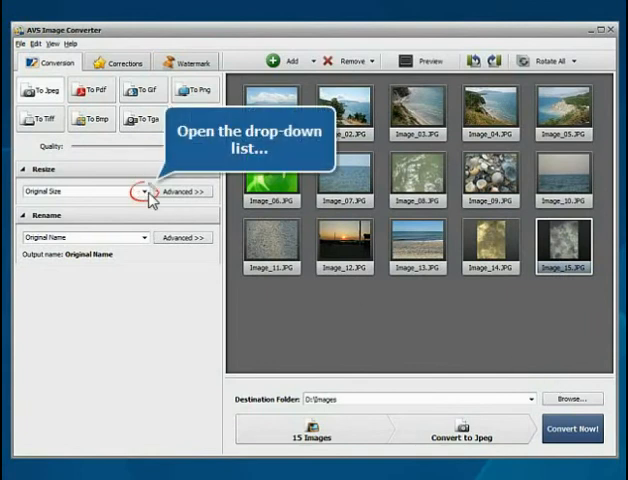
- Choose the Photo 8x10 inch (20x25 cm) 300dpi resize preset
left_click(143, 191)
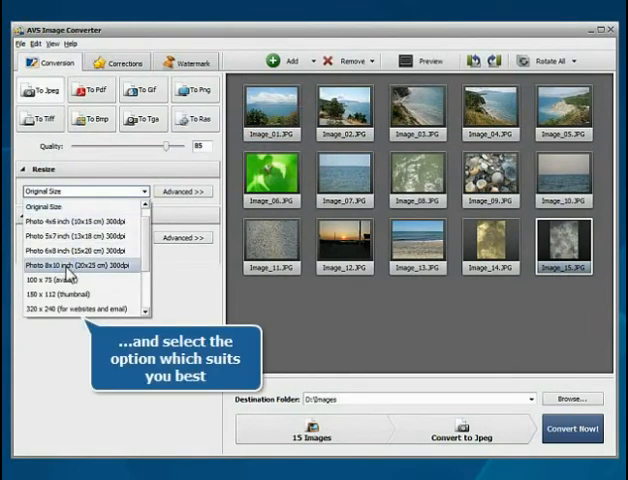
left_click(70, 264)
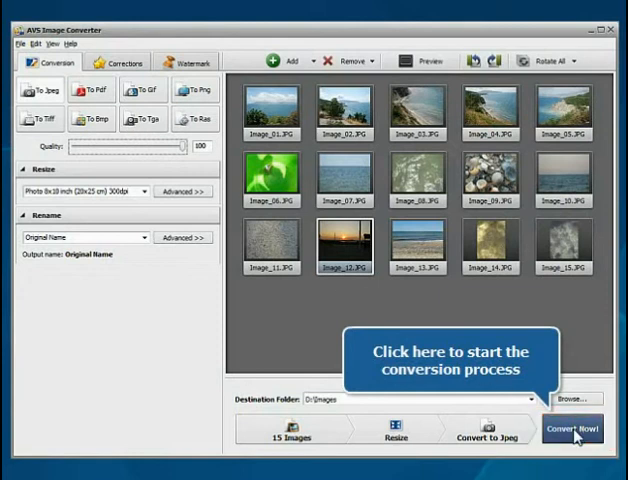
- Run Convert Now! and wait for the 'Conversion is completed!' dialog
left_click(572, 429)
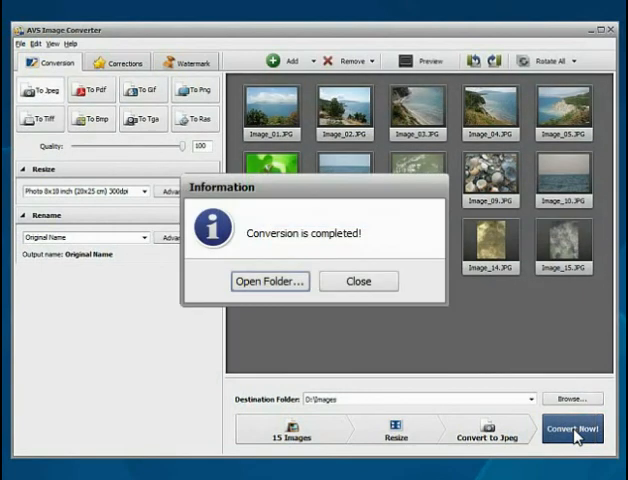
mouse_move(270, 281)
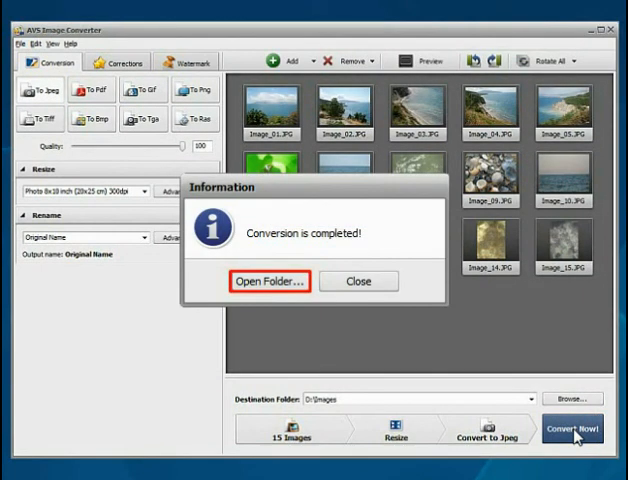